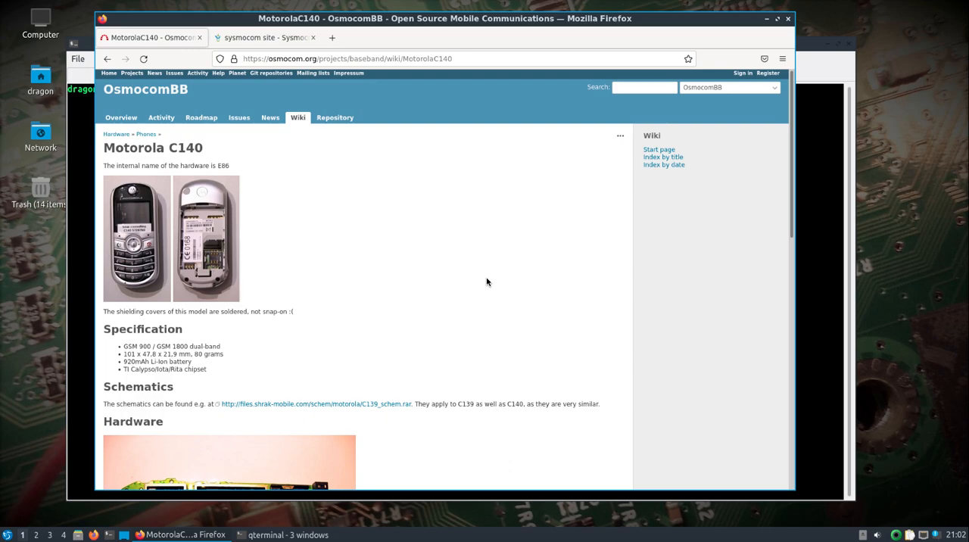
mouse_move(481, 288)
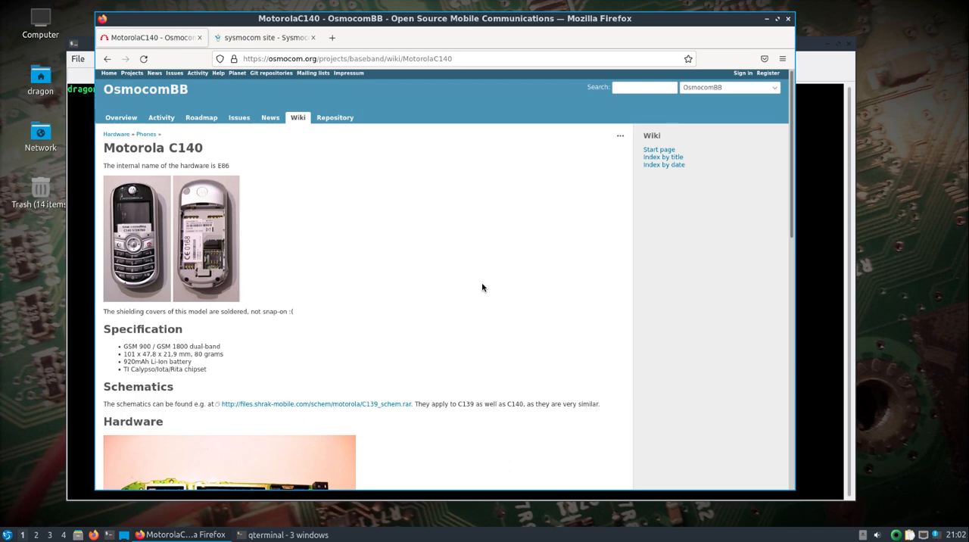
mouse_move(242, 297)
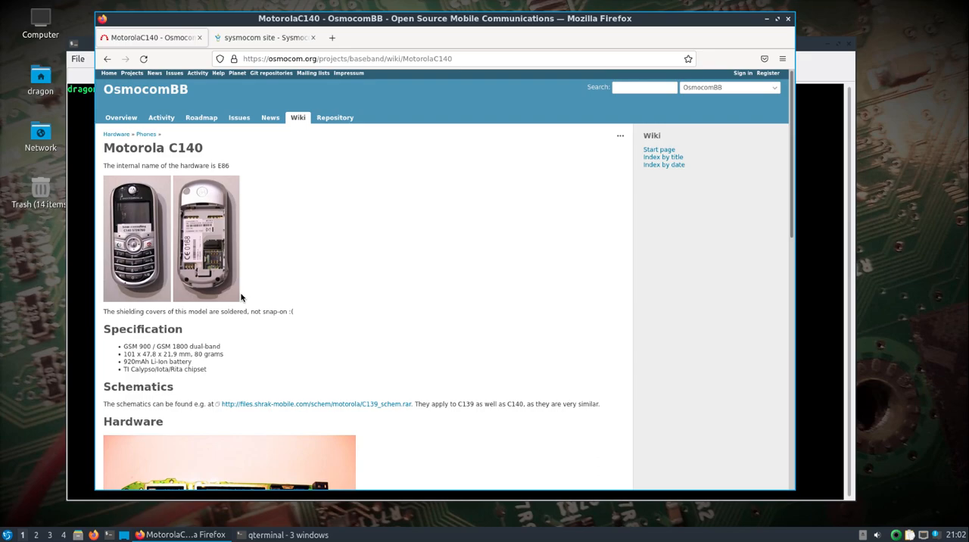
mouse_move(693, 215)
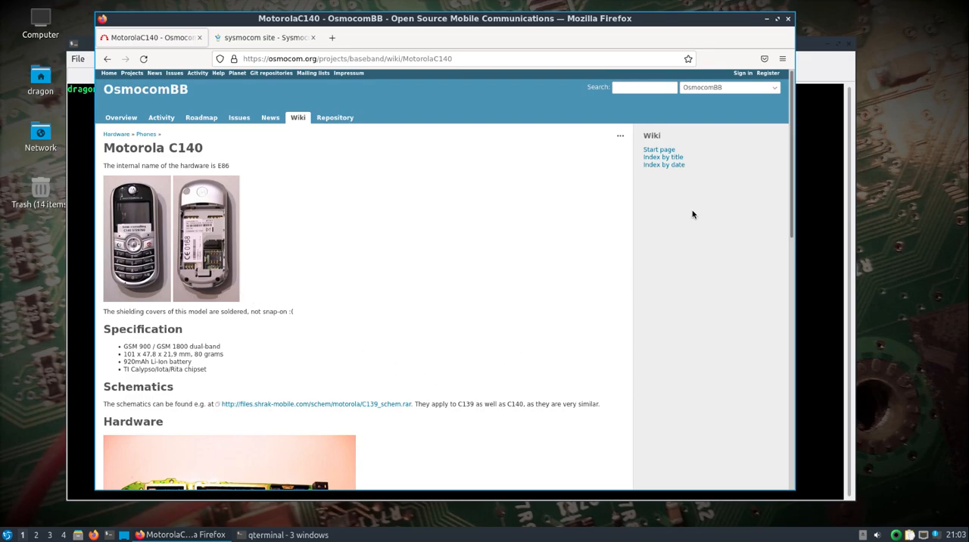
Step: Show the sysmocom CP2102 USB serial cable page, then bring the CalypsoBTS terminal forward
scroll(down, 3)
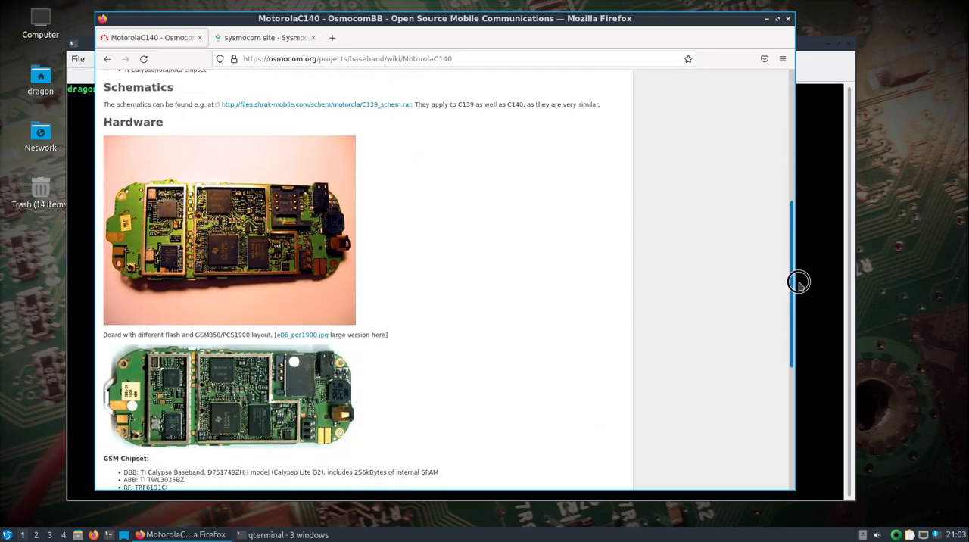
scroll(down, 3)
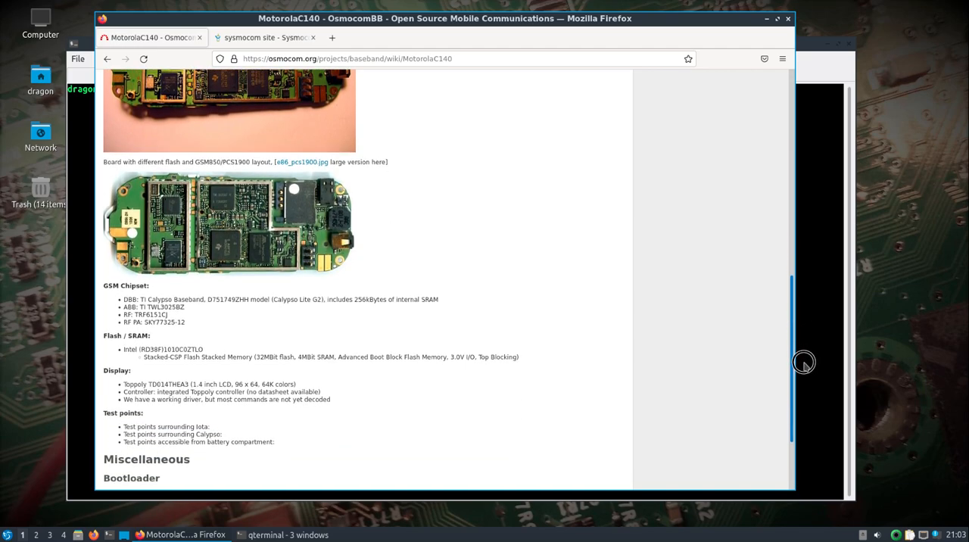
scroll(down, 3)
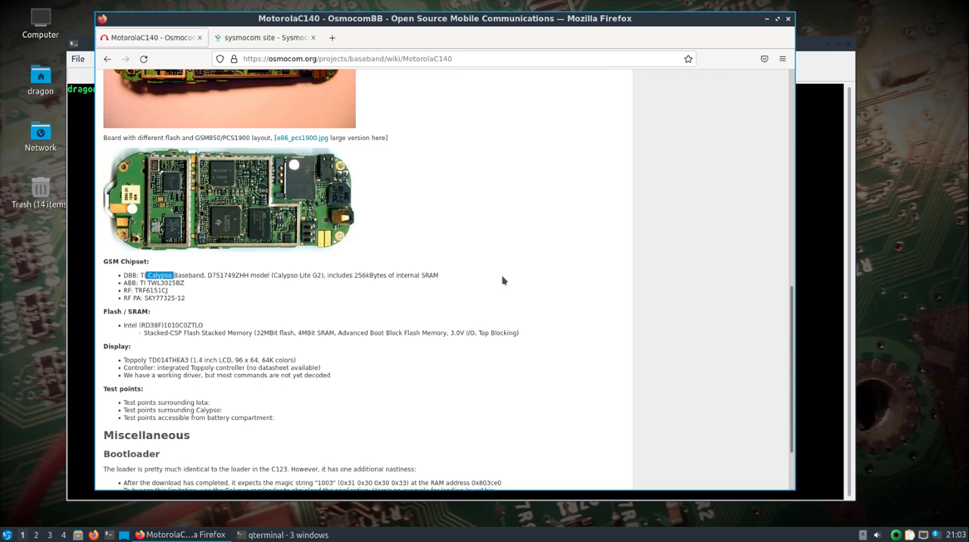
scroll(down, 3)
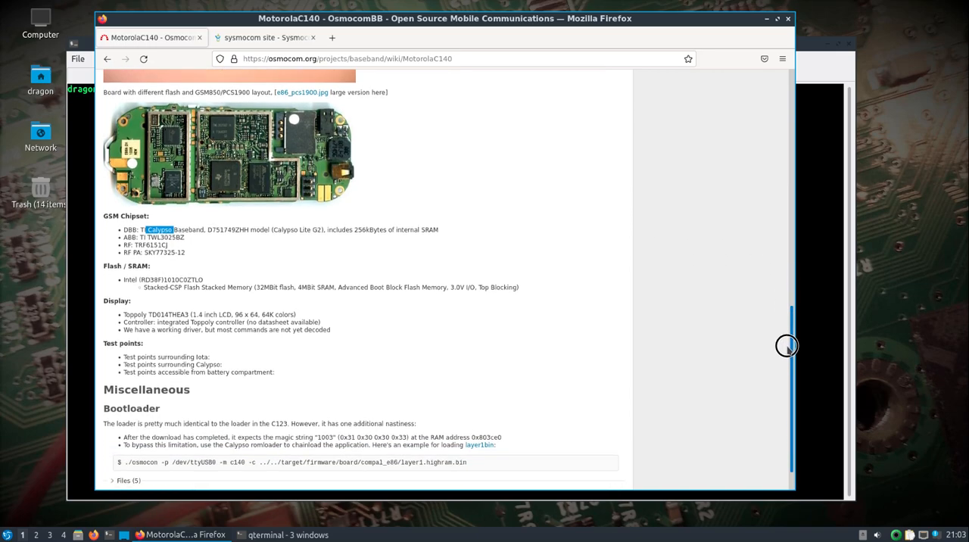
scroll(down, 3)
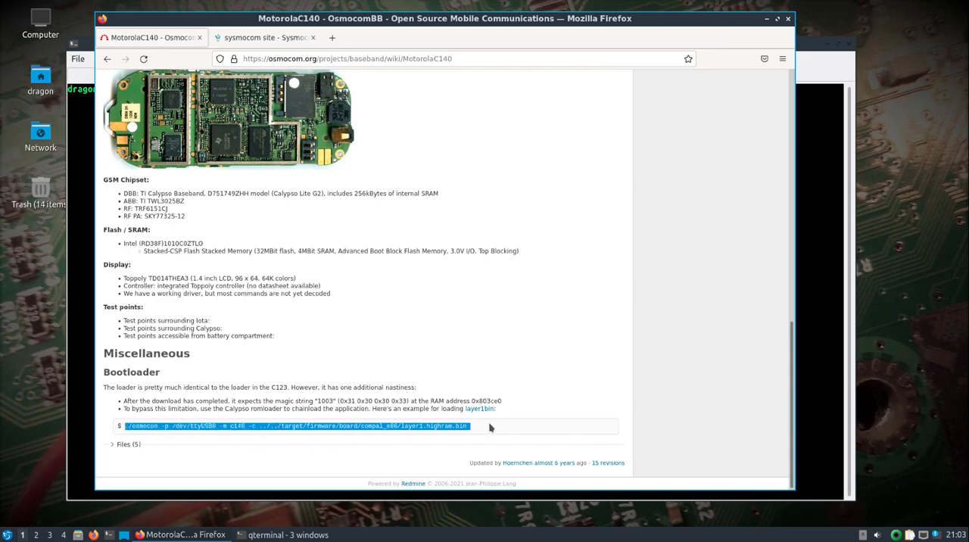
mouse_move(635, 403)
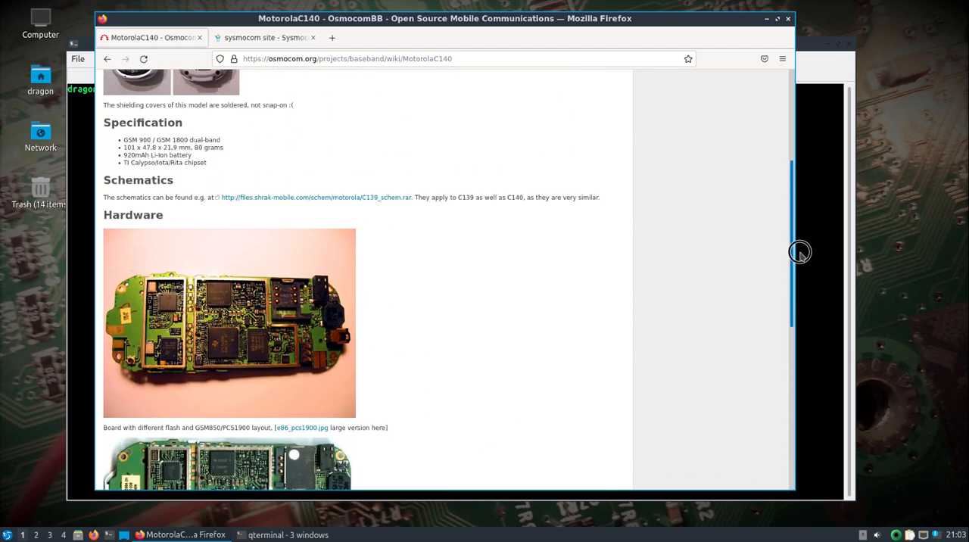
scroll(up, 3)
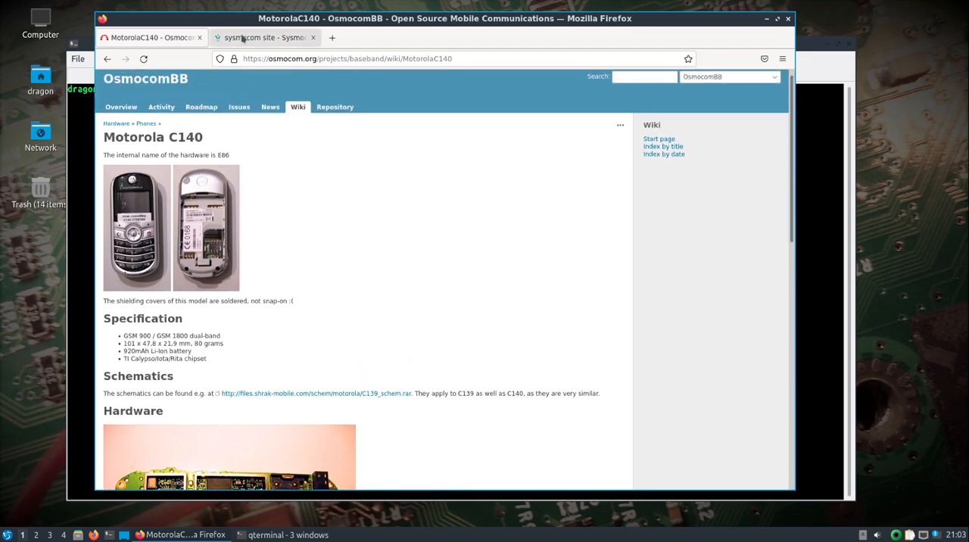
click(265, 36)
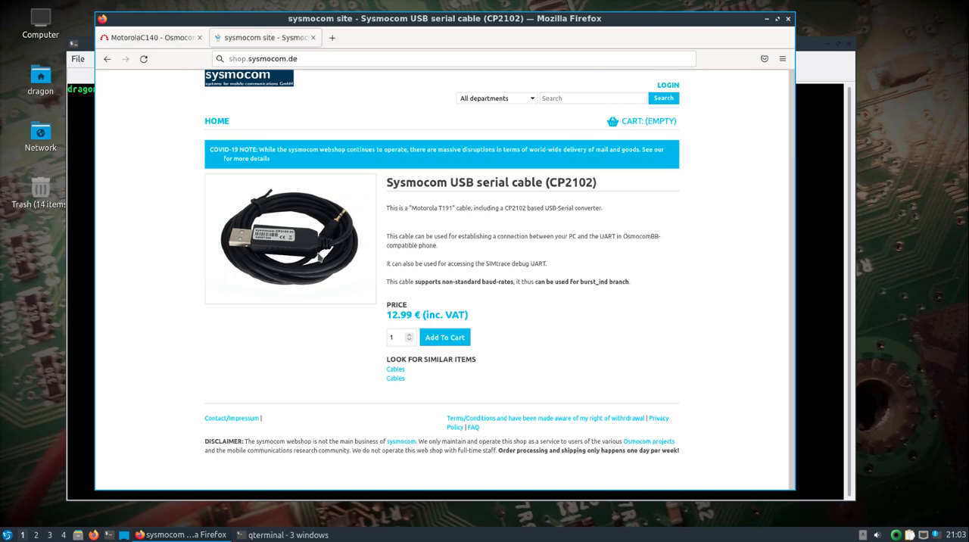
mouse_move(820, 182)
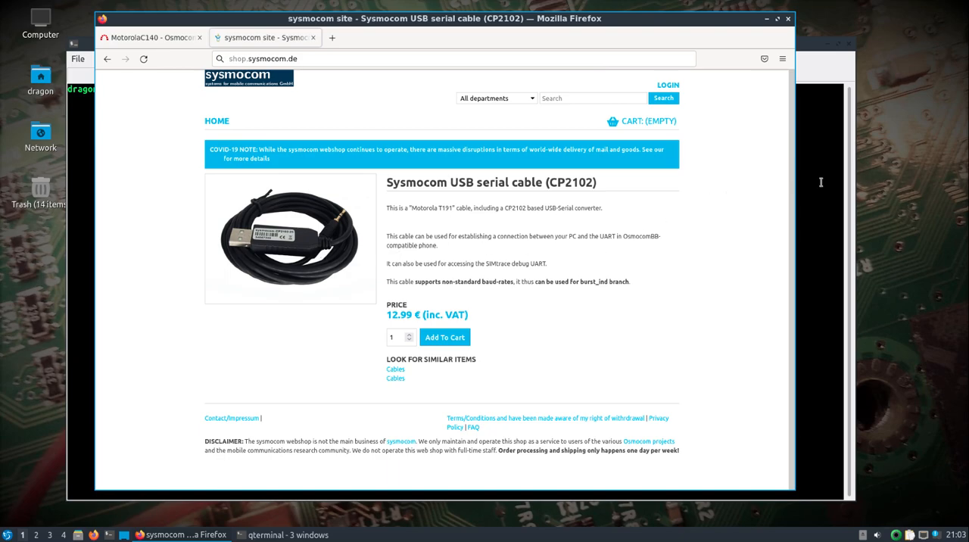
click(280, 535)
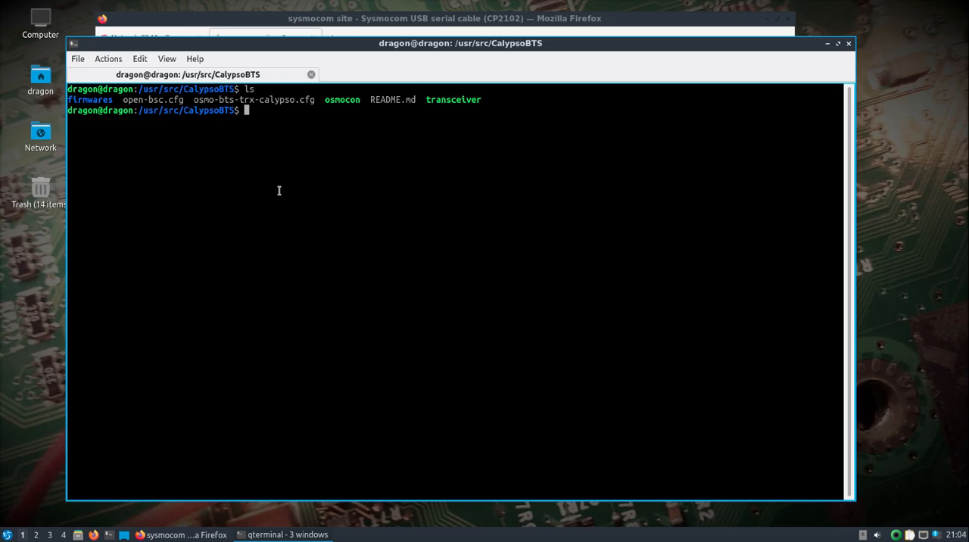
Step: Run ./osmocon -h to print its usage help
text(./)
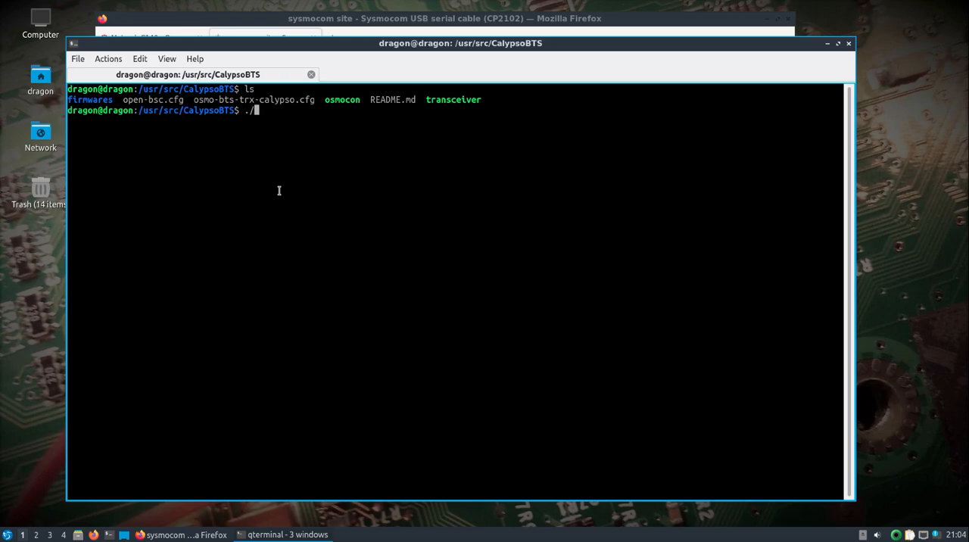
text(osmocon 0)
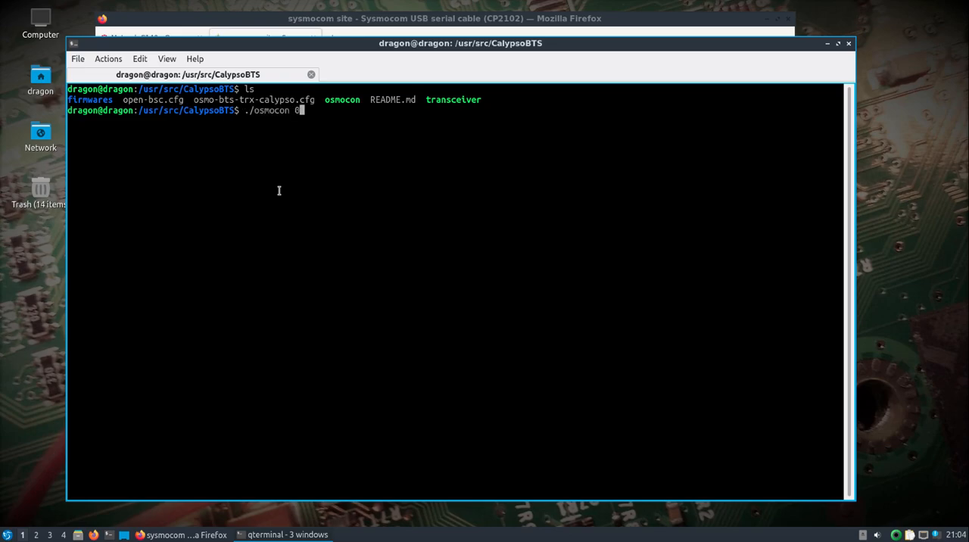
text(-h)
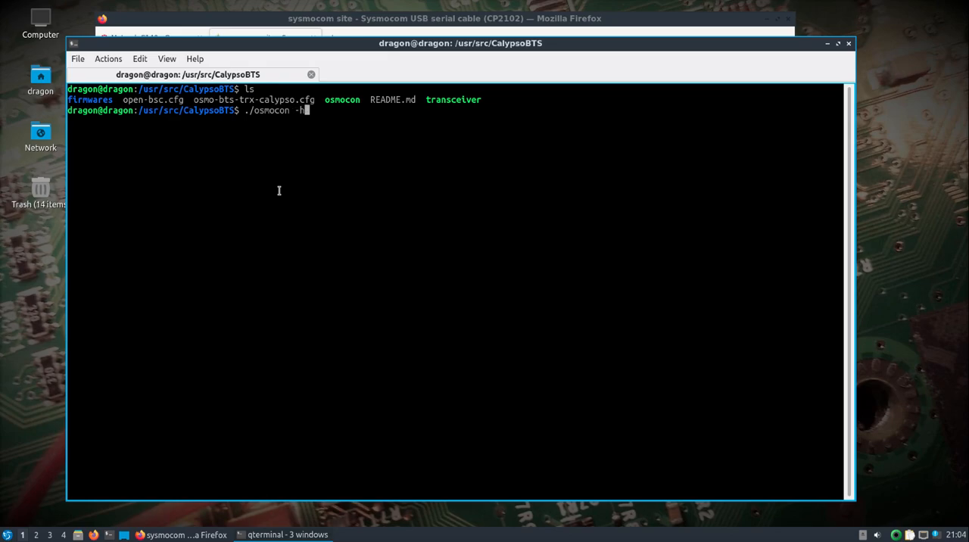
key(Return)
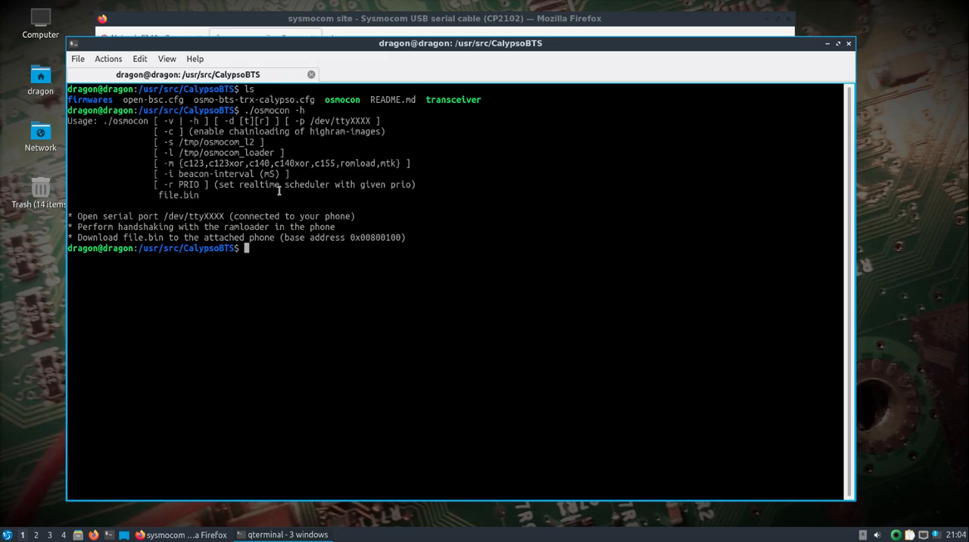
Step: Run ./transceiver -h to list its command-line options
text(./transceiver -h)
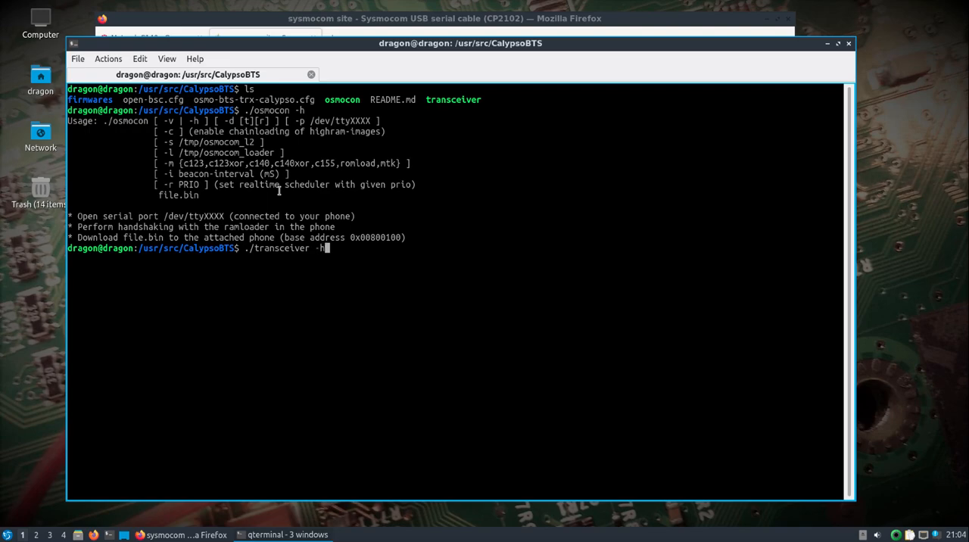
key(Return)
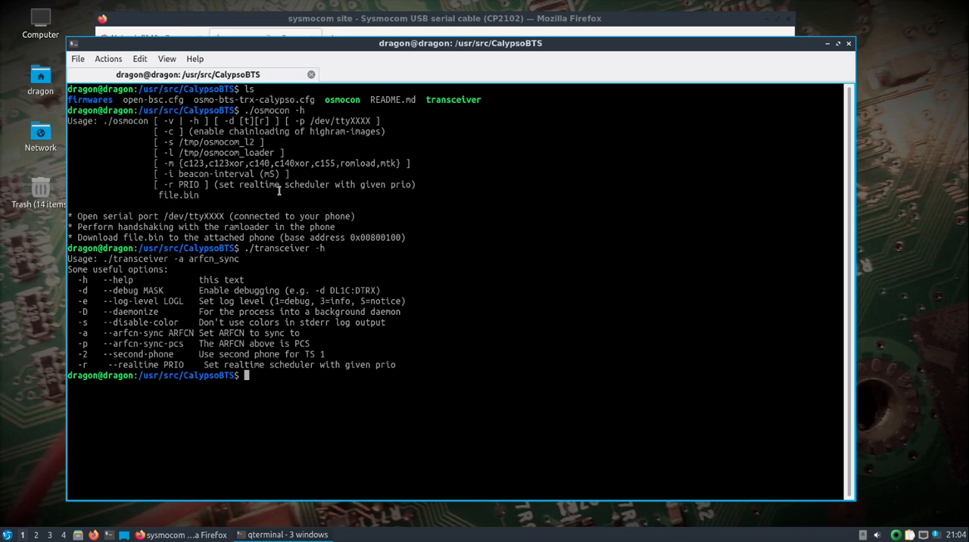
text(osmo-nitb)
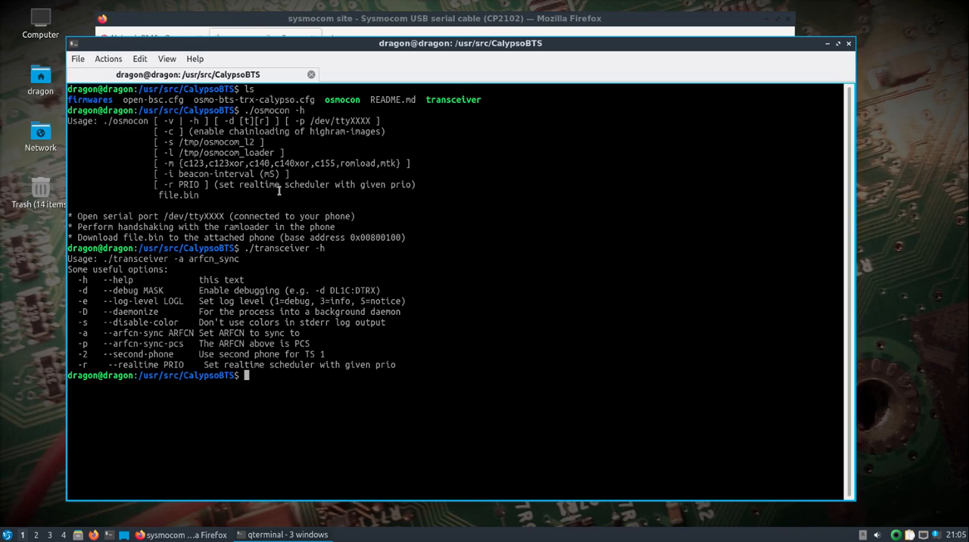
Step: Run sudo osmocon on /dev/ttyUSB1 with c140xor, /tmp/osmocom_l2 and compal_e86 rssi.highram.bin
text(sudo ./osmocon -p /dev/ttyUSB1 -m c140xor -s /tmp/osmocom_l2 -c firmwares/compal_e86/trx.highram.bin)
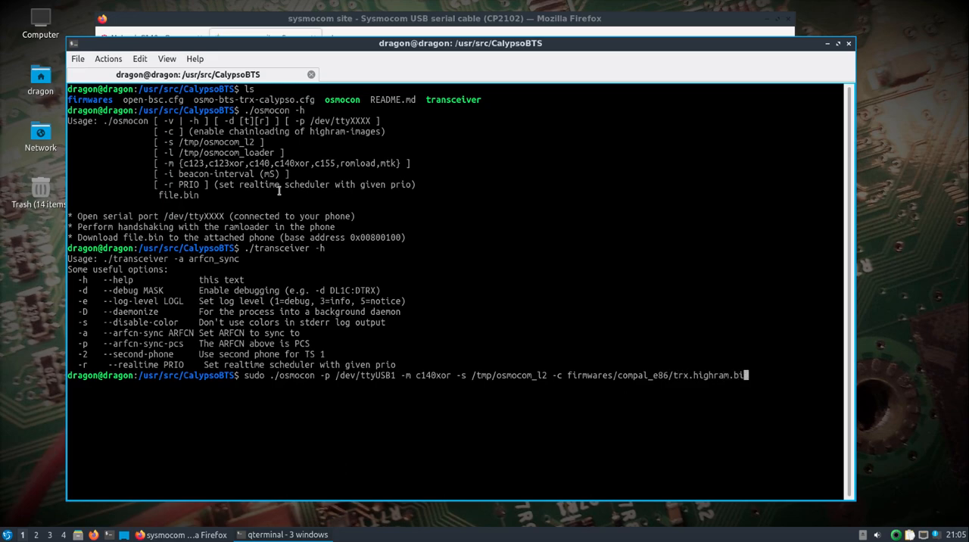
key(BackSpace)
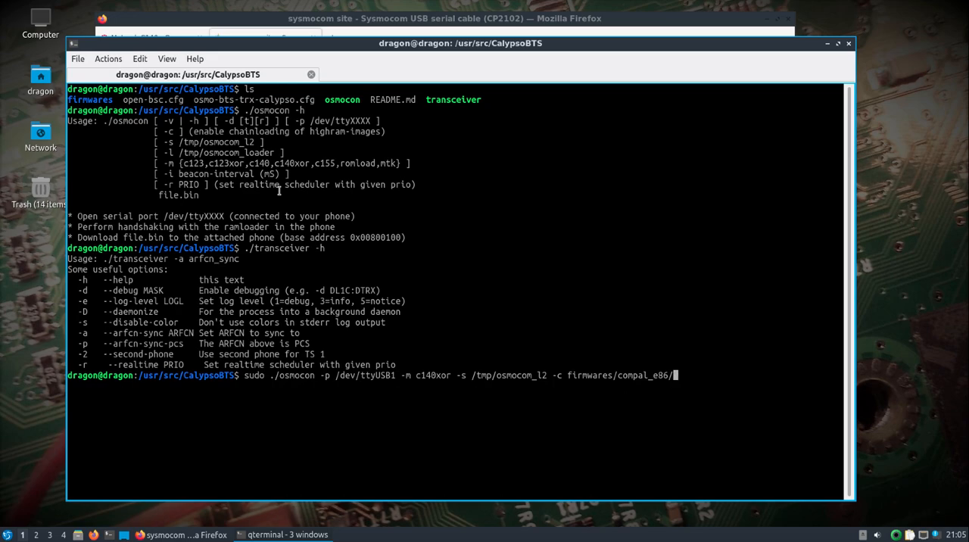
text(rssi.highram.bin)
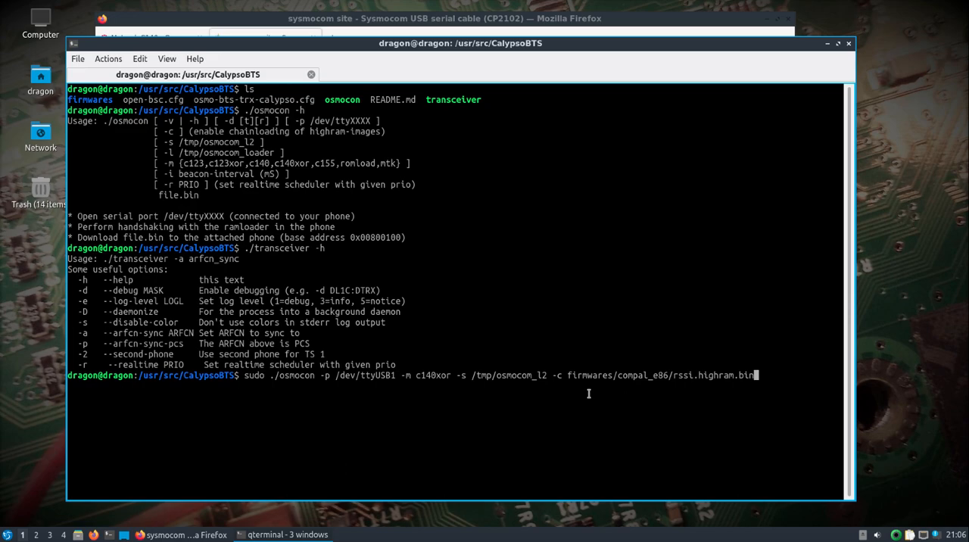
key(Return)
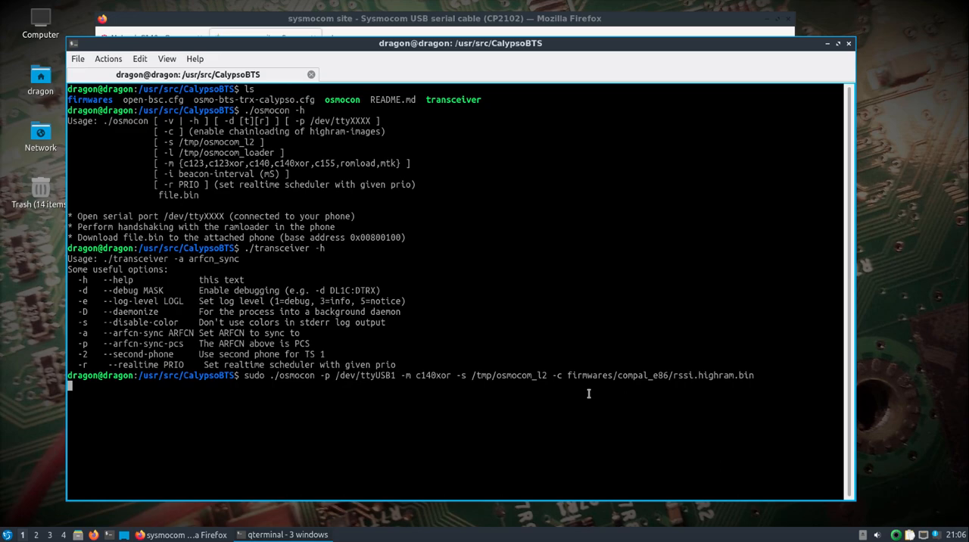
Step: Watch the RSSI firmware's PM MEAS output across ARFCNs, then stop osmocon with Ctrl+C
key(Return)
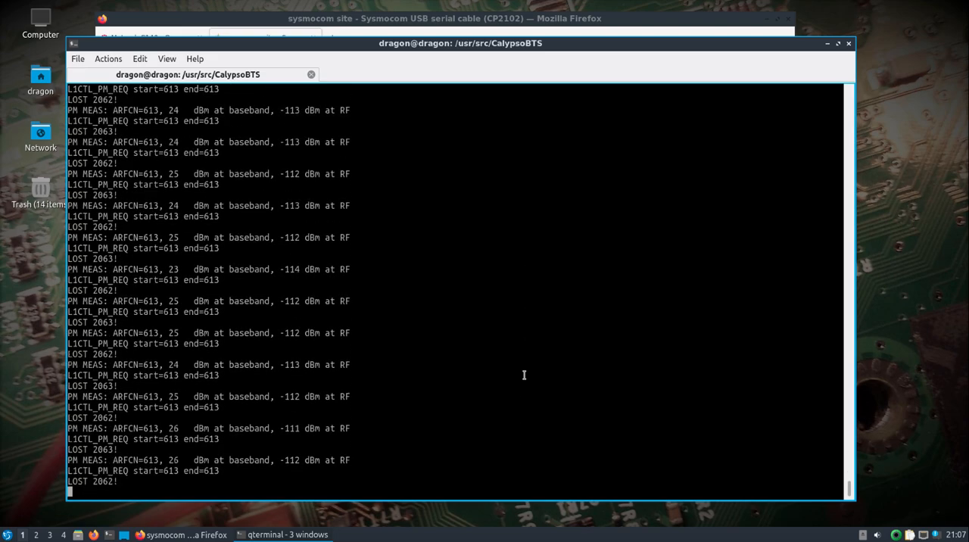
key(Return)
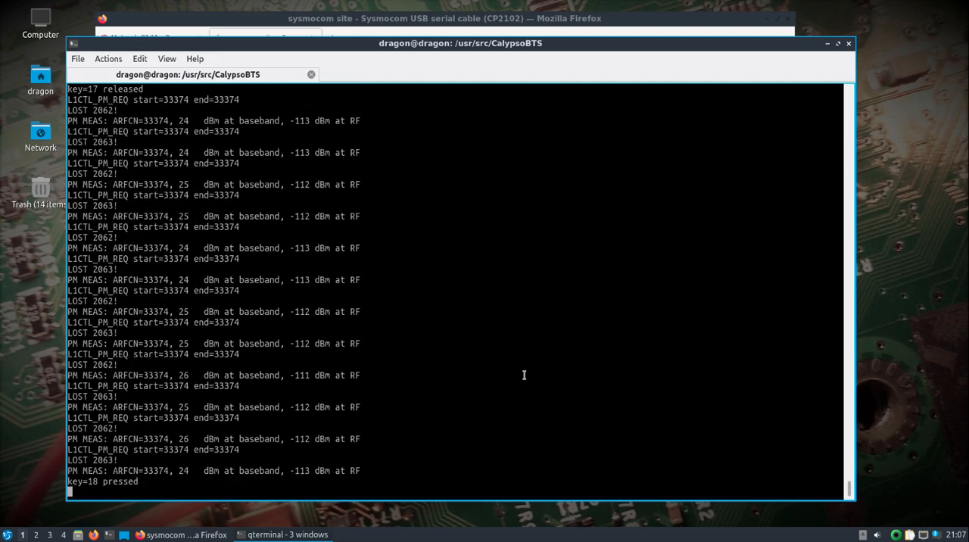
scroll(down, 3)
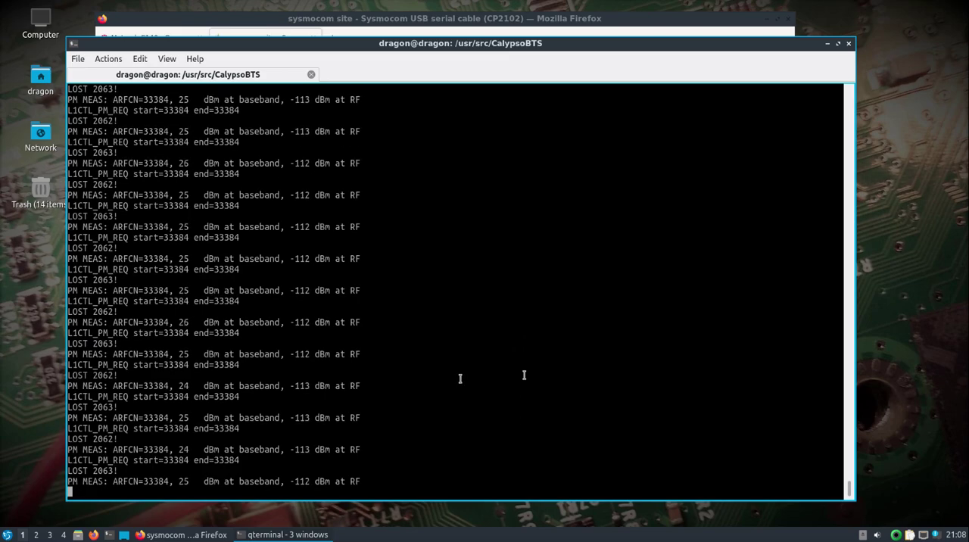
key(ctrl+c)
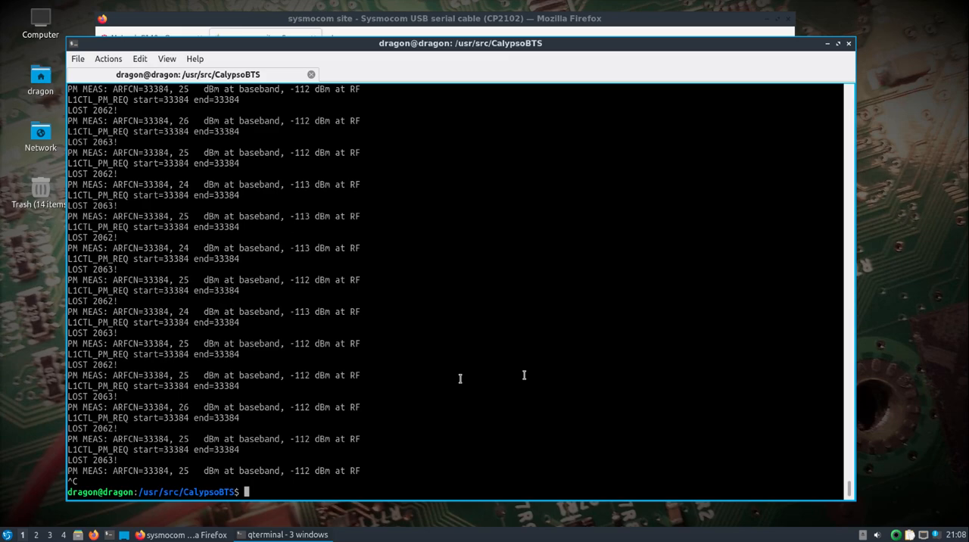
Step: Rerun sudo osmocon on /dev/ttyUSB1 loading compal_e86 trx.highram.bin so OSMOCON TRX runs
text(sudo ./osmocon -p /dev/ttyUSB1 -m c140xor -s /tmp/osmocom_l2 -c firmwares/compal_e86/rssi.highram.bin)
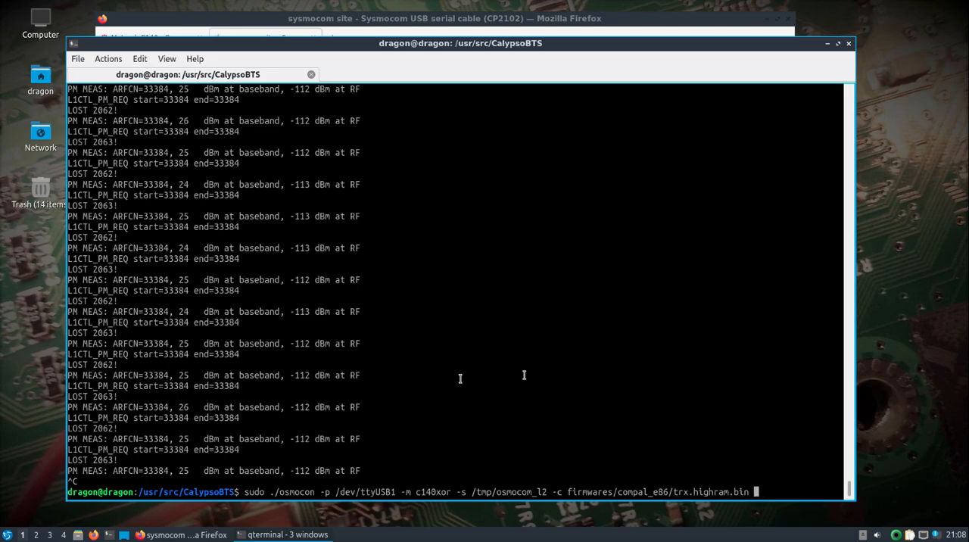
key(Return)
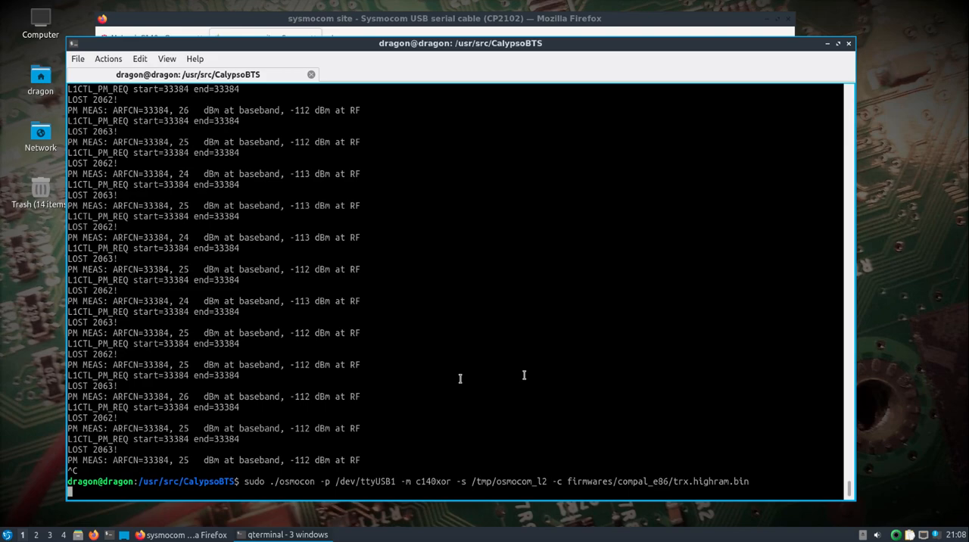
key(Return)
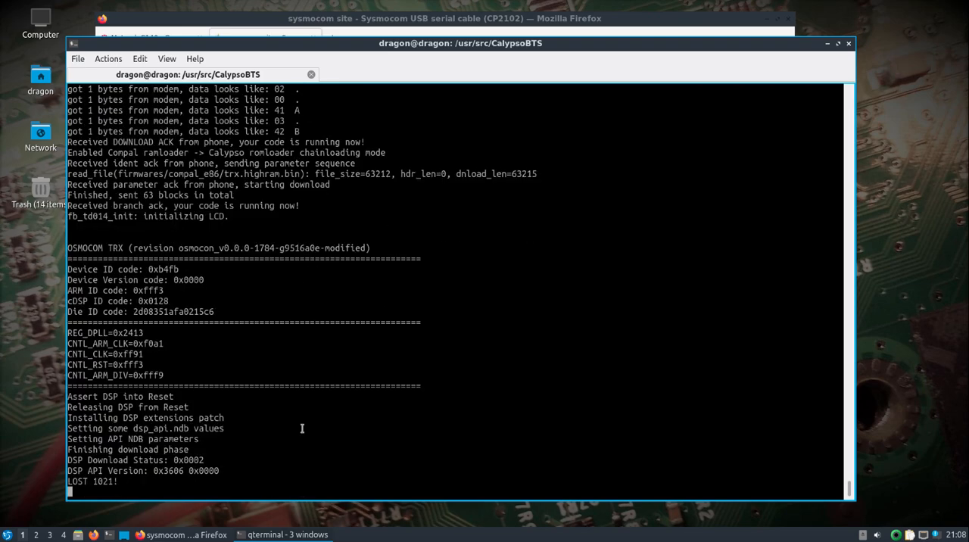
mouse_move(303, 431)
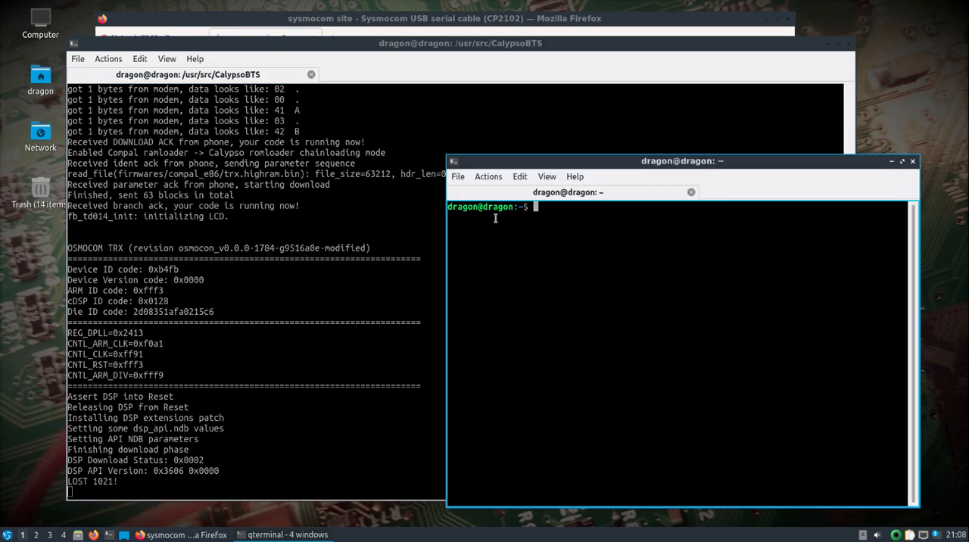
Step: In a second terminal, cd to /usr/src/CalypsoBTS and run sudo ./transceiver -h
text(cd /usr/src/)
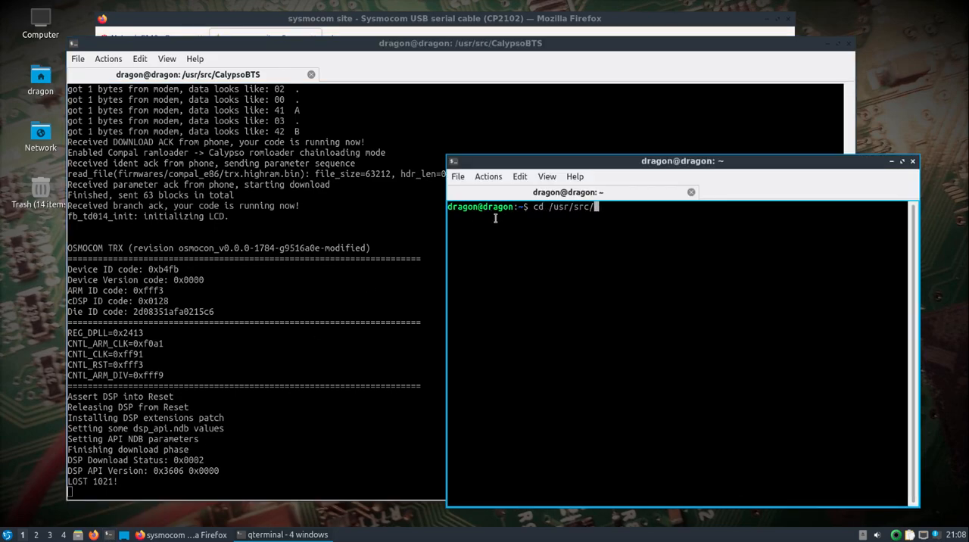
text(CalypsoBTS/)
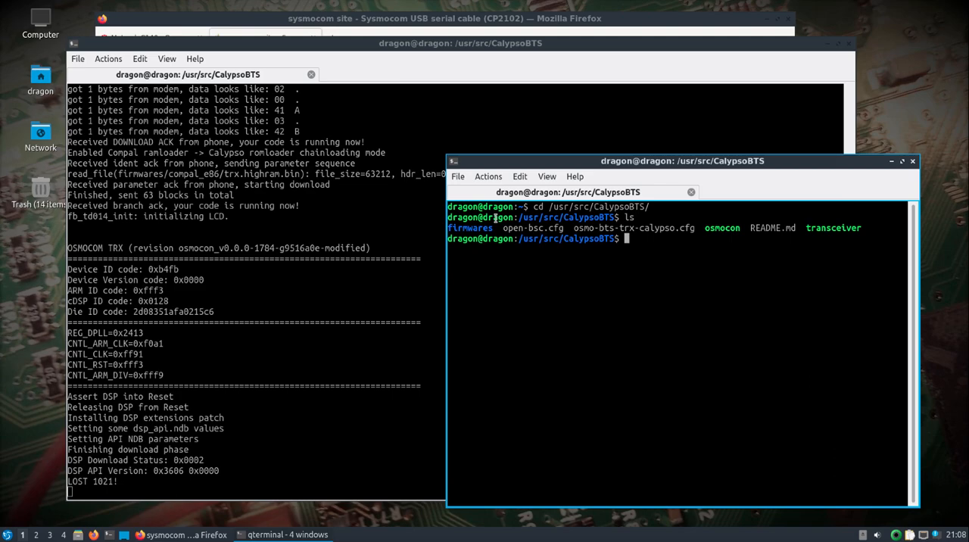
text(sudo ./)
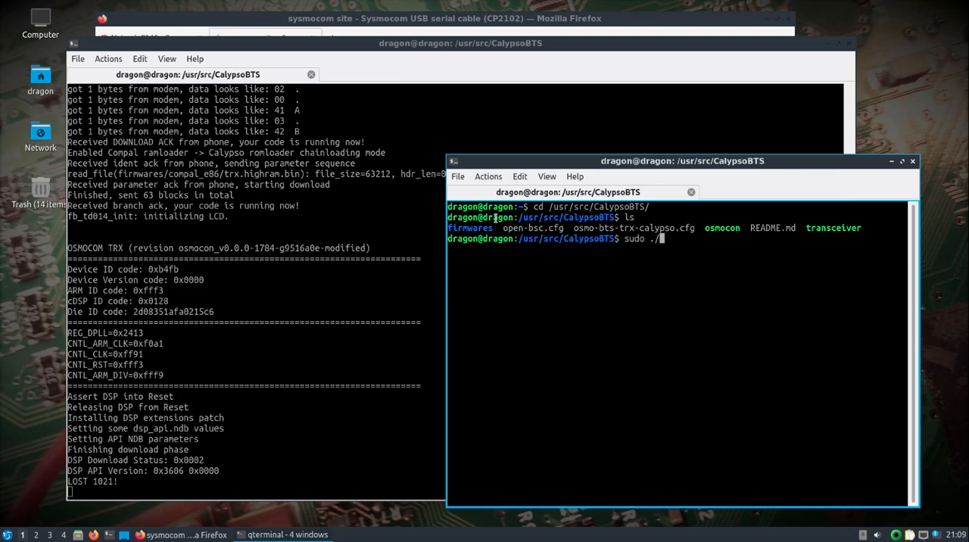
key(Return)
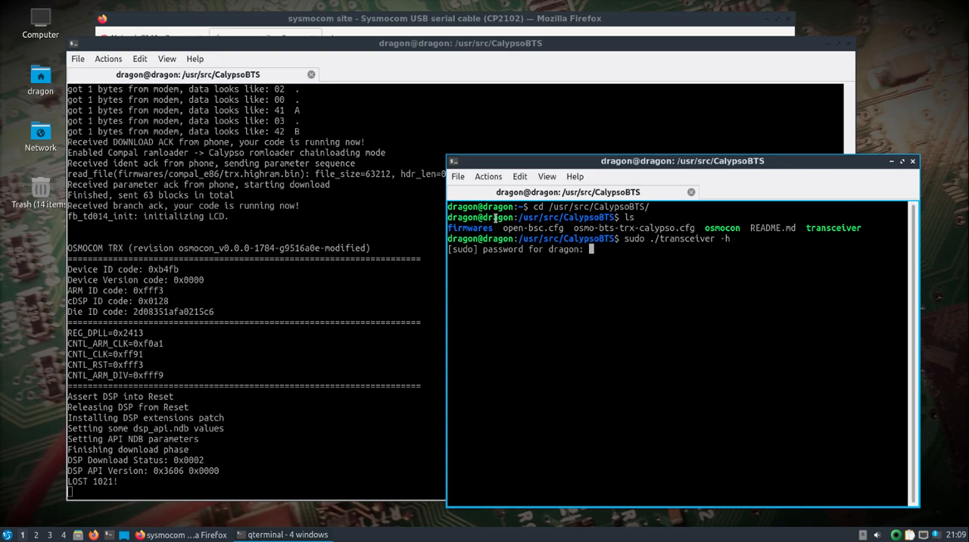
Step: Start sudo ./transceiver -a 100 so it syncs to ARFCN 100
key(Return)
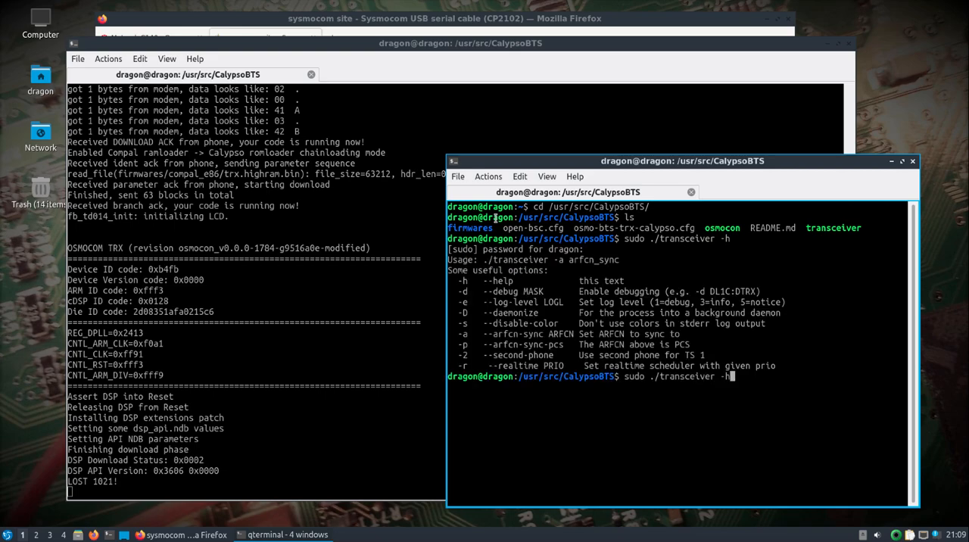
mouse_move(581, 333)
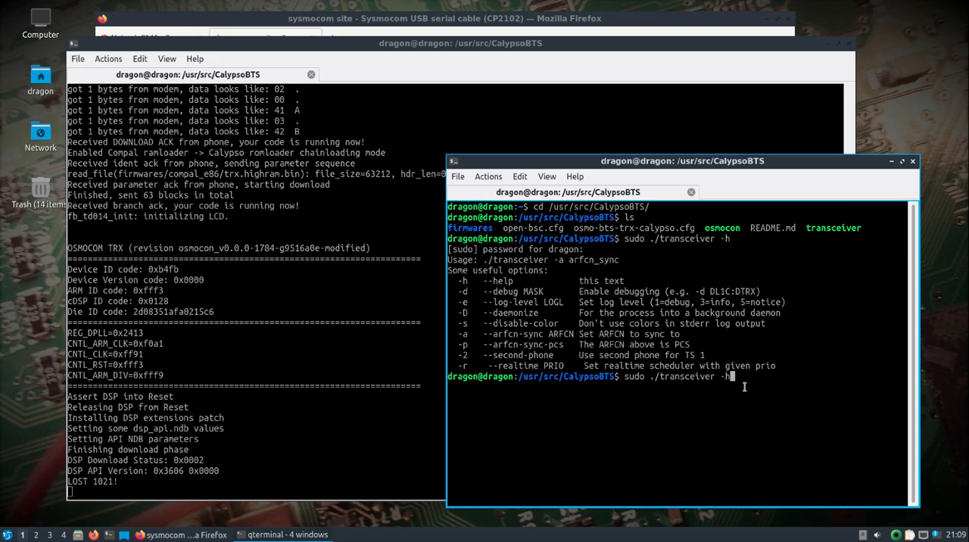
key(BackSpace)
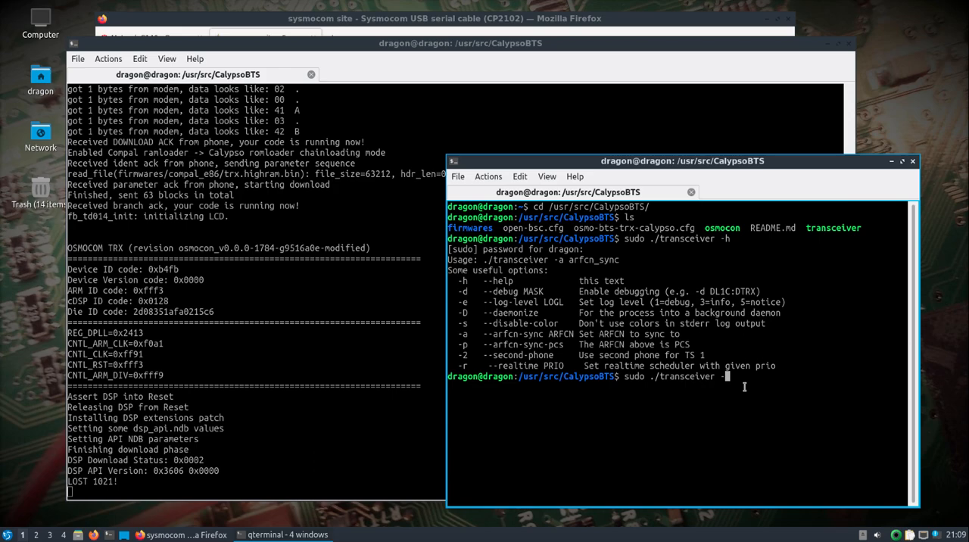
text(a)
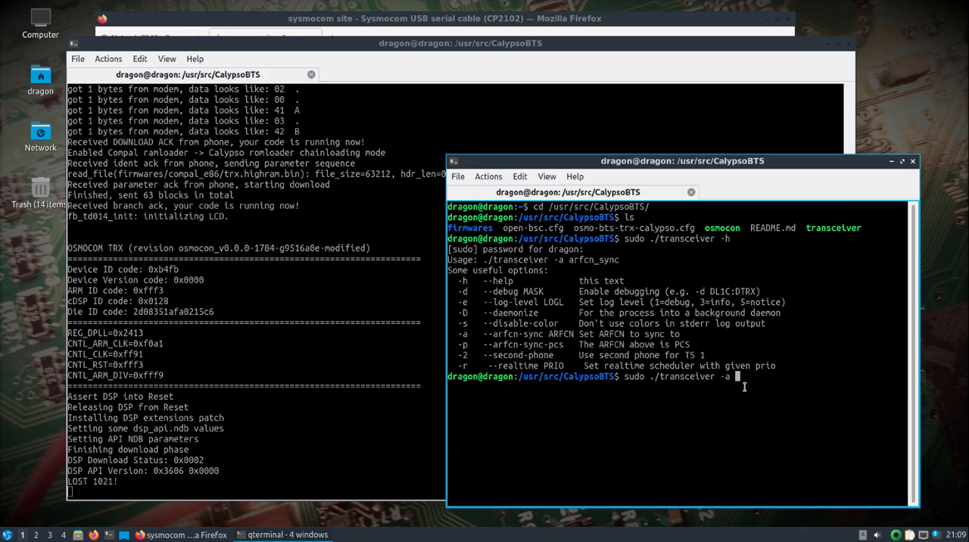
text(100)
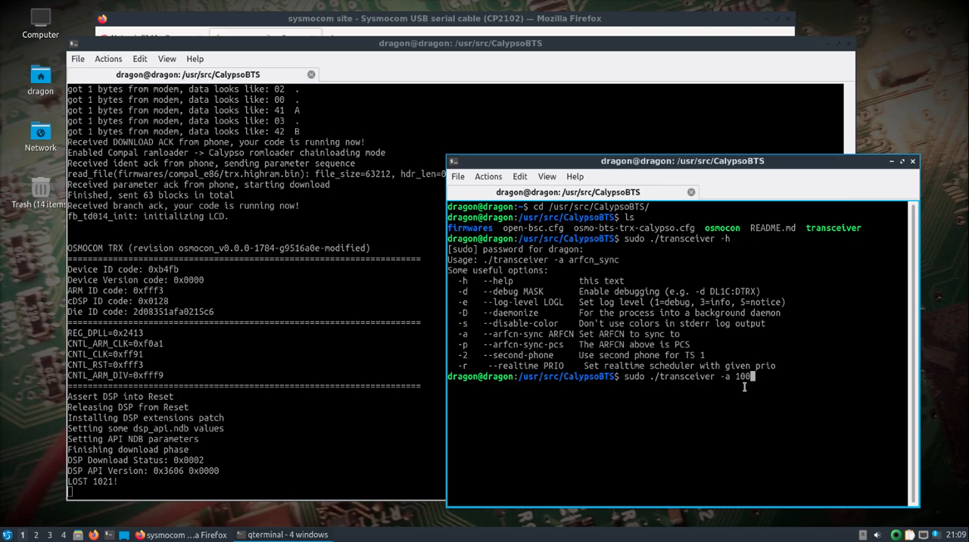
key(Return)
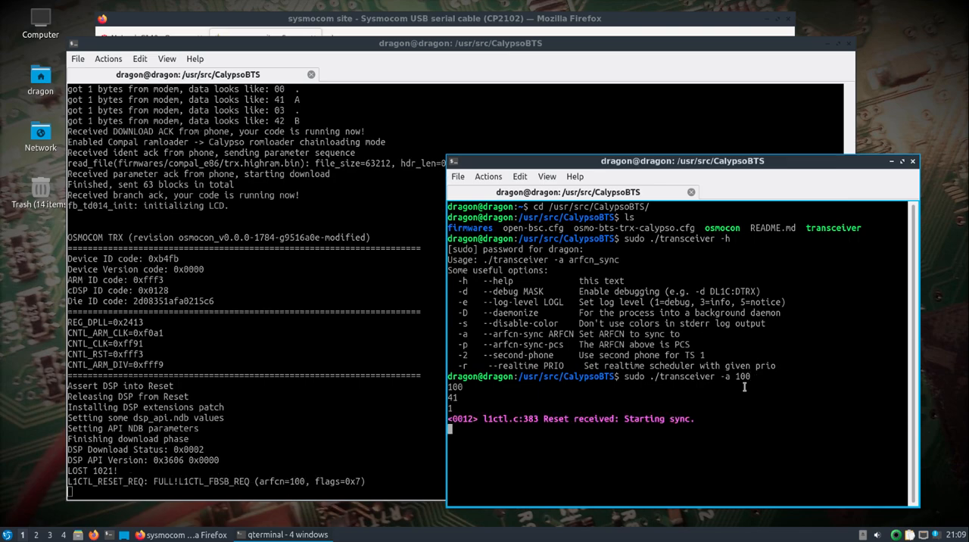